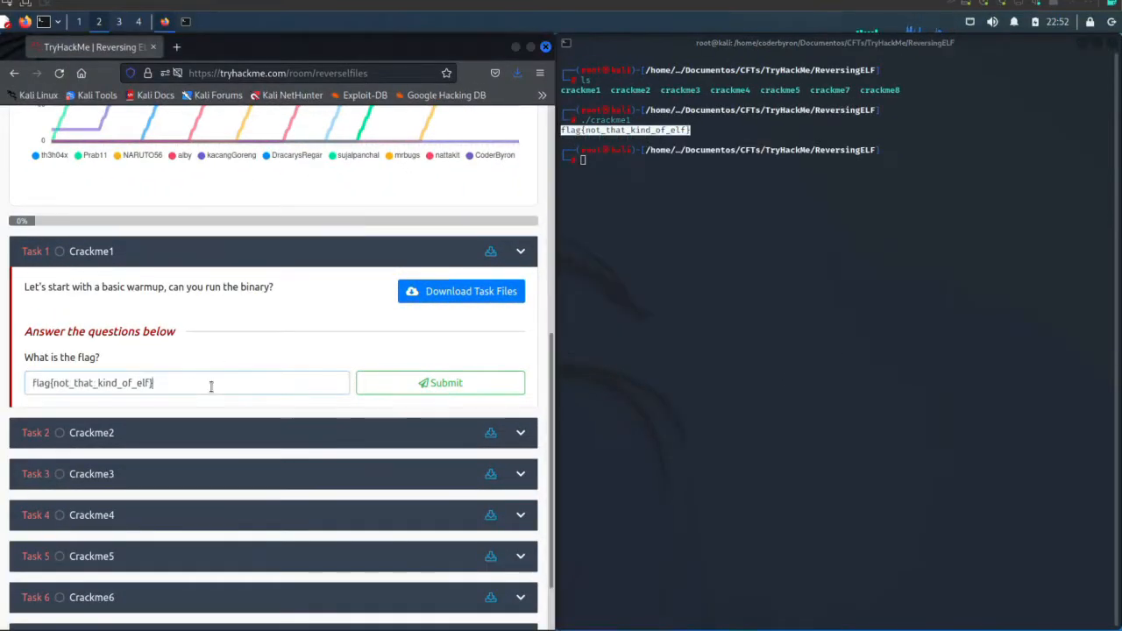
- Submit the crackme1 flag and super_secret_password answers, then start the crackme2 flag answer
{"action": "left_click", "coordinate": [440, 382]}
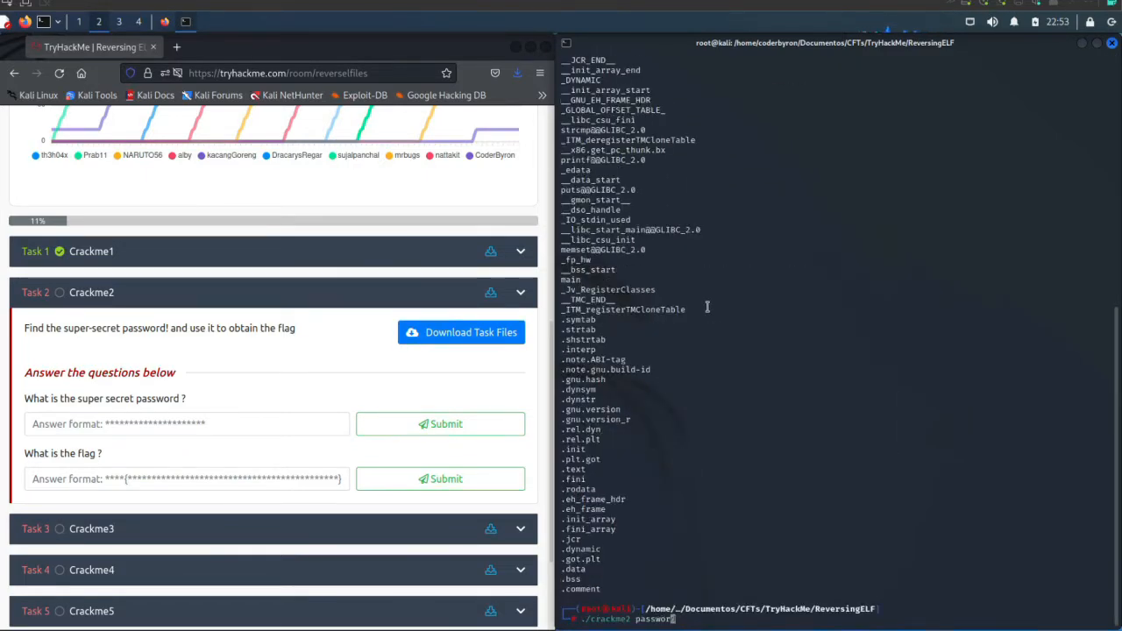
{"action": "left_click", "coordinate": [440, 422]}
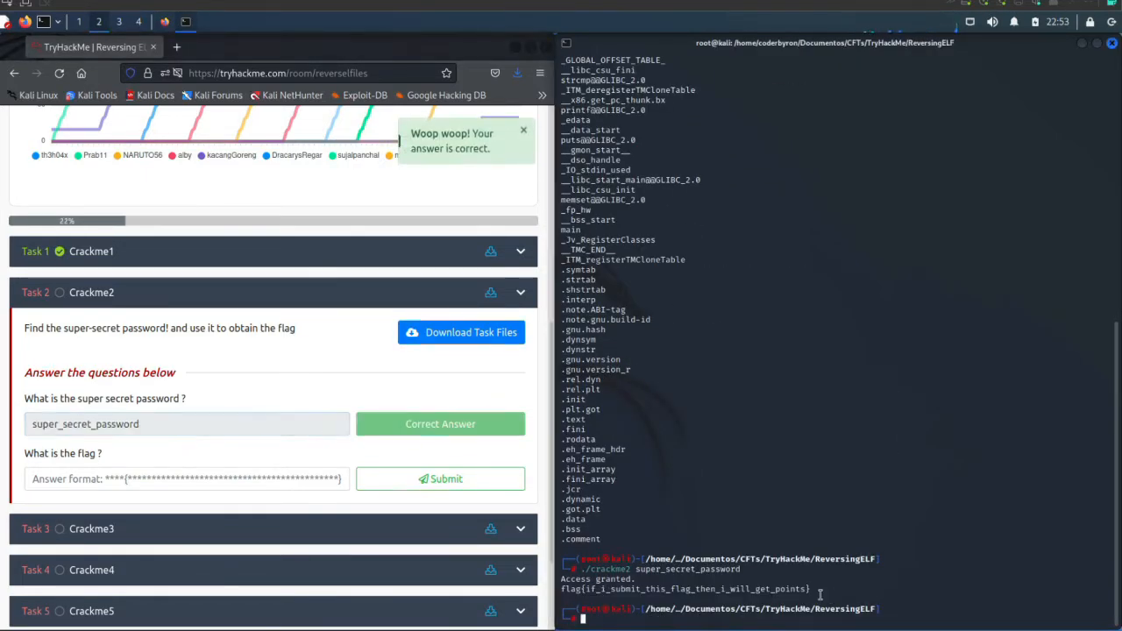
{"action": "left_click", "coordinate": [439, 479]}
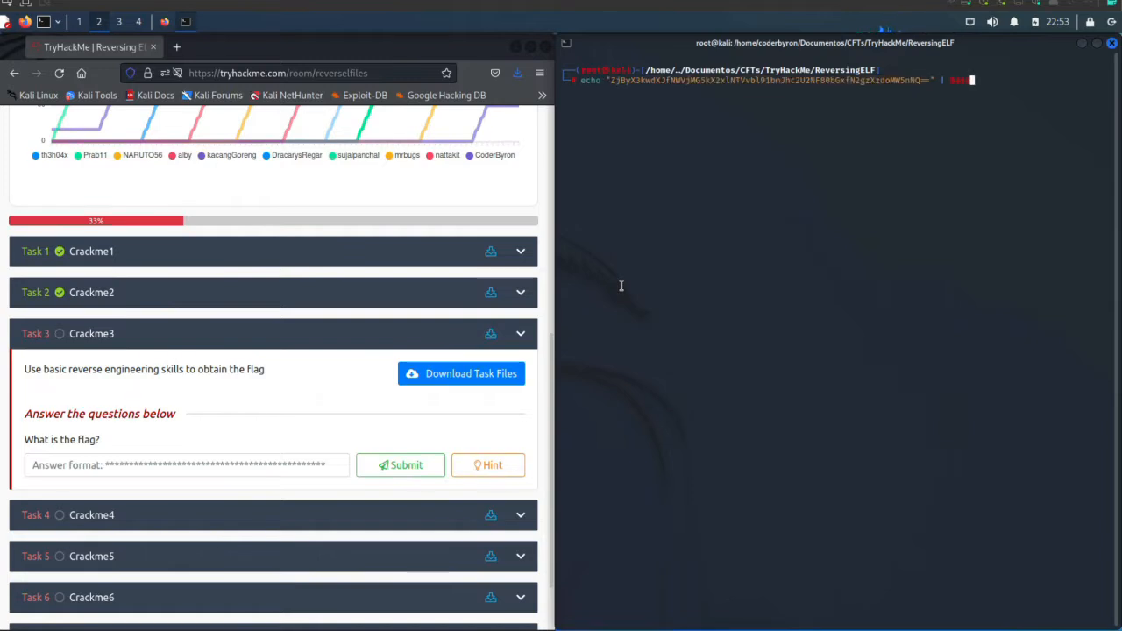
- Decode the base64 string, verify it on ./crackme3 and submit it as the flag
{"action": "key", "text": "Return"}
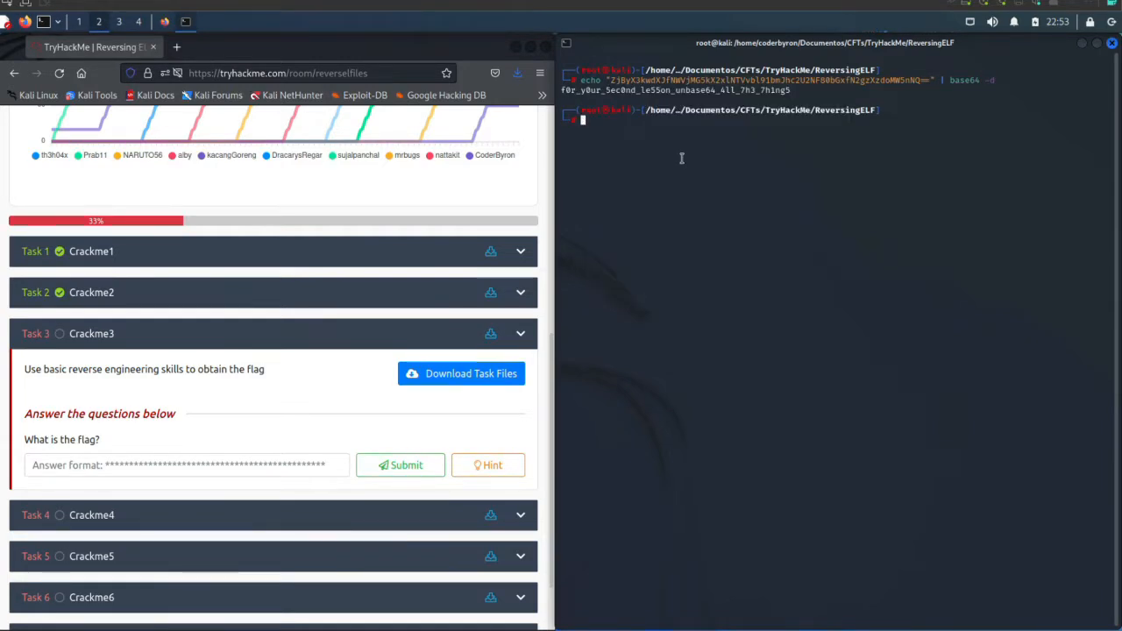
{"action": "key", "text": "Return"}
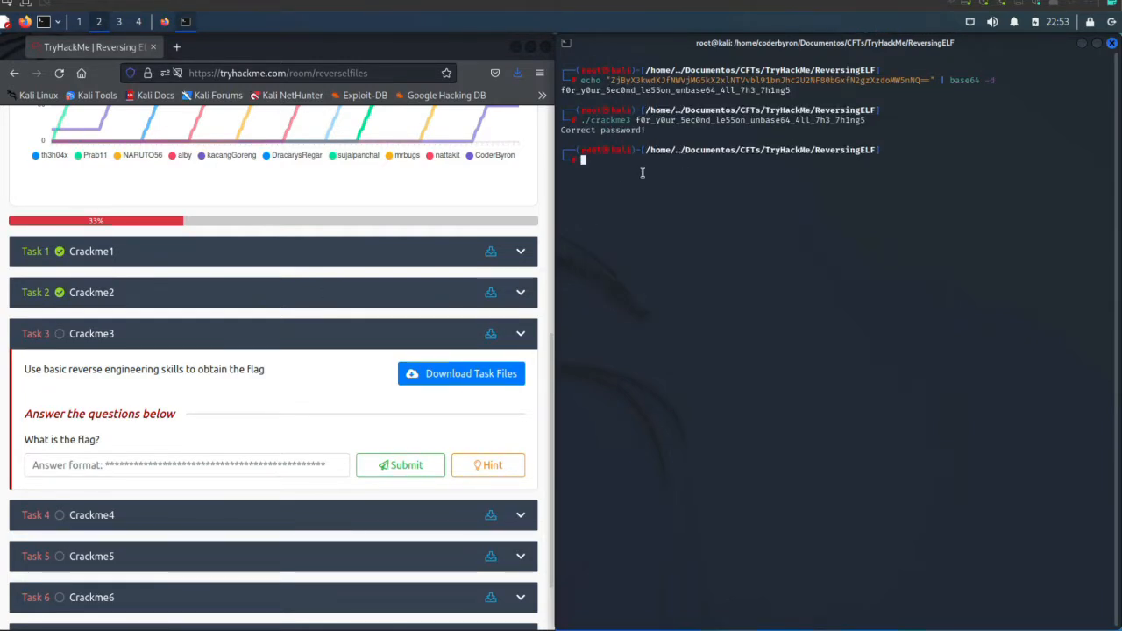
{"action": "left_click", "coordinate": [399, 465]}
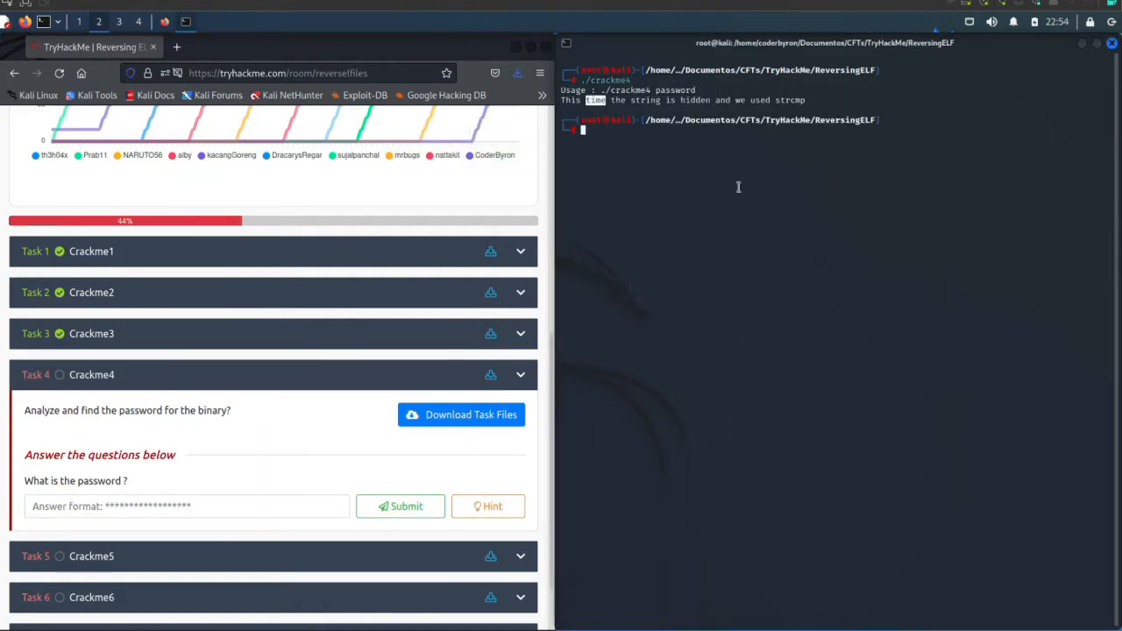
{"action": "type", "text": "strings crackme4"}
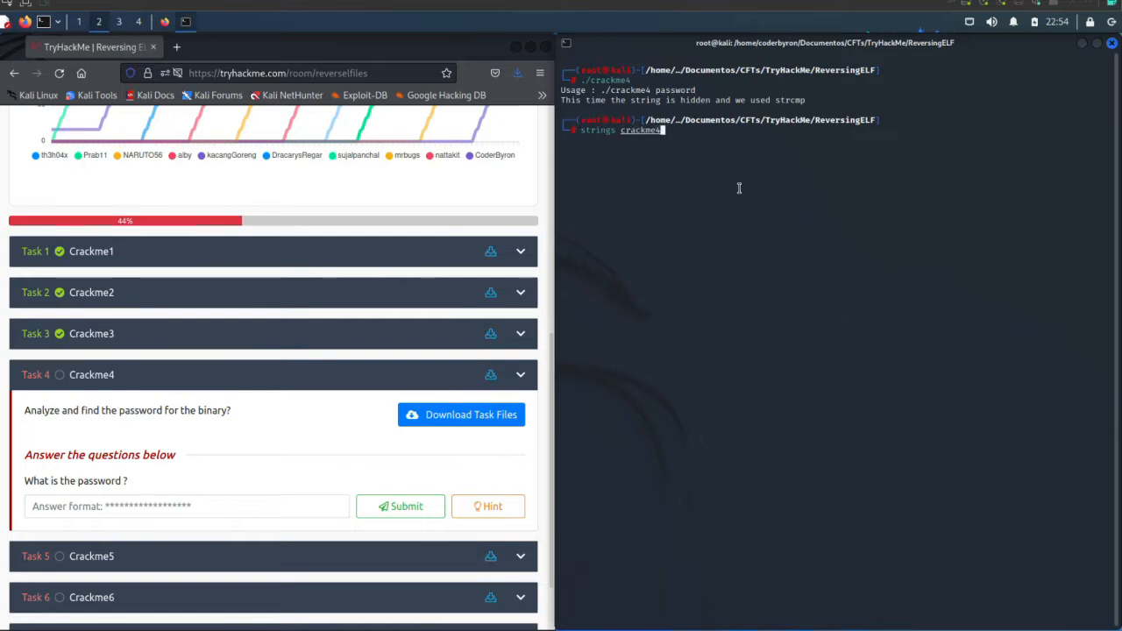
{"action": "key", "text": "Return"}
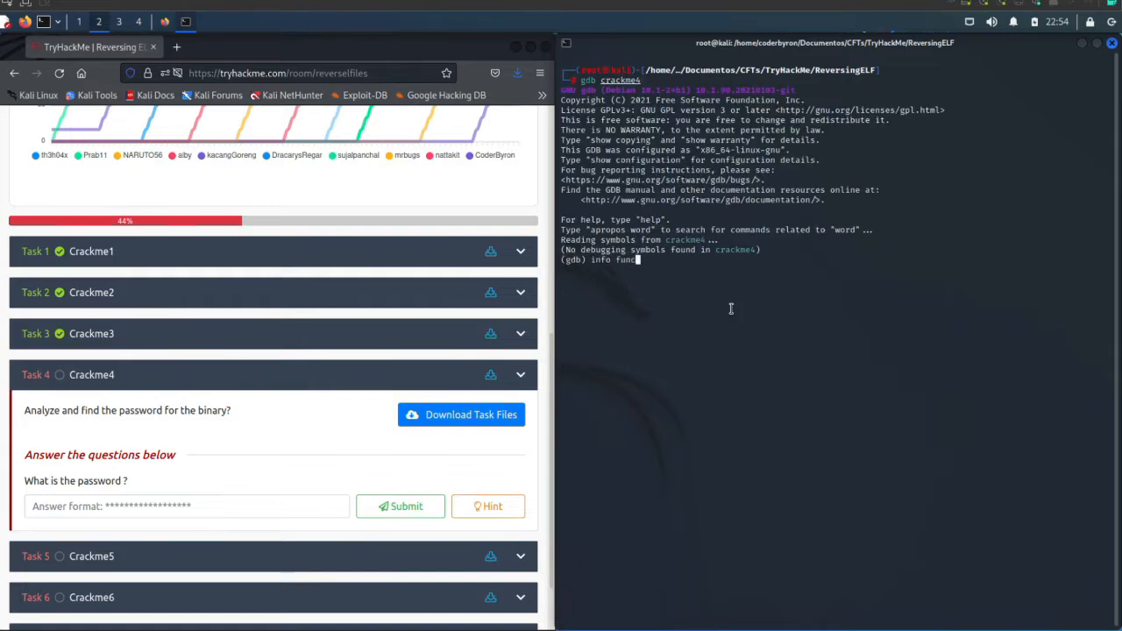
{"action": "key", "text": "Return"}
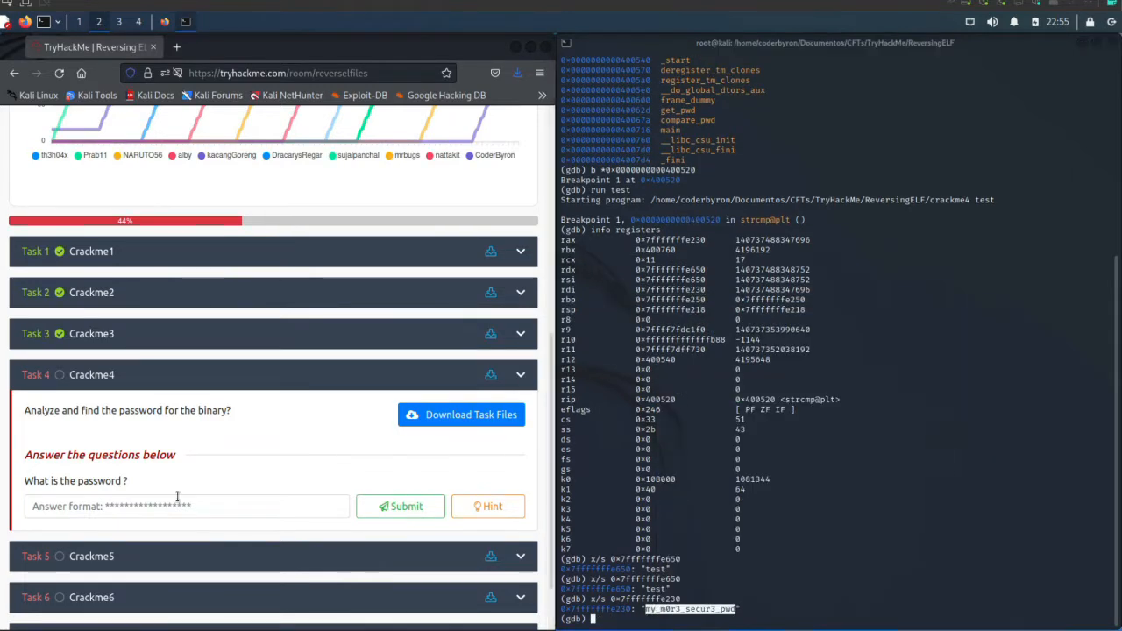
{"action": "left_click", "coordinate": [400, 505]}
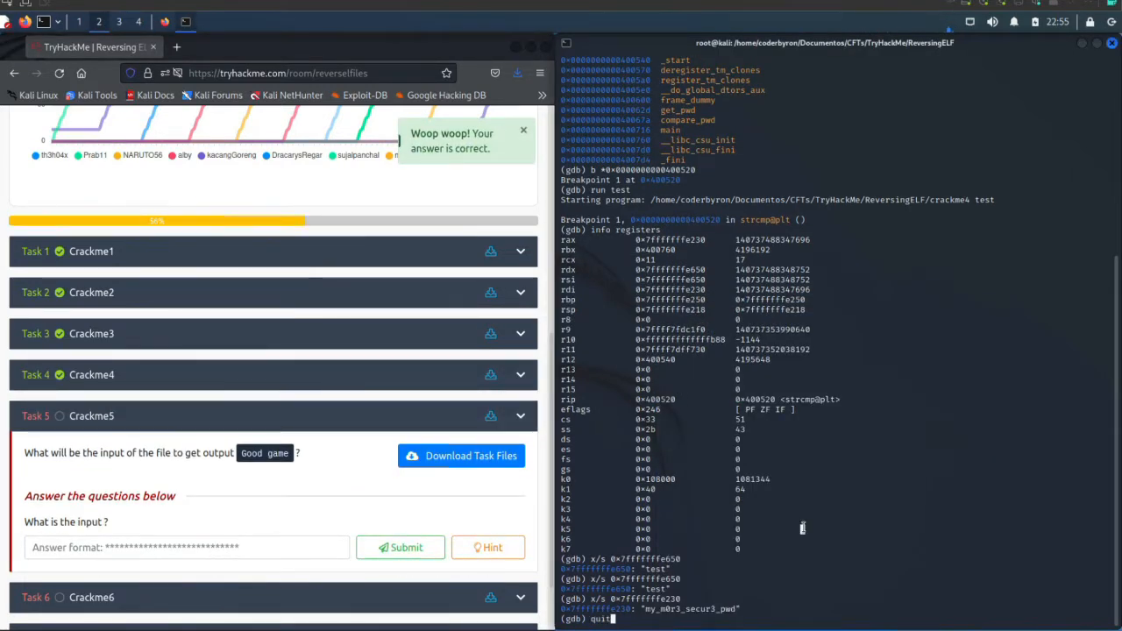
{"action": "key", "text": "Return"}
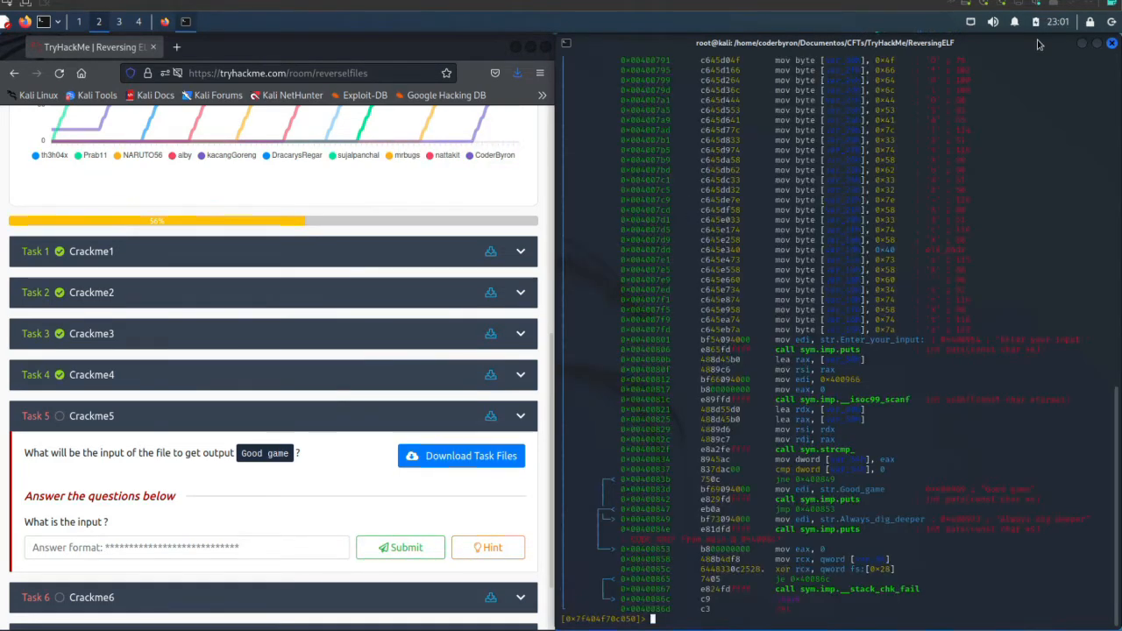
- Set a radare2 breakpoint with db 0x00400082f at crackme5's strcmp call
{"action": "type", "text": "db 0x00400082f"}
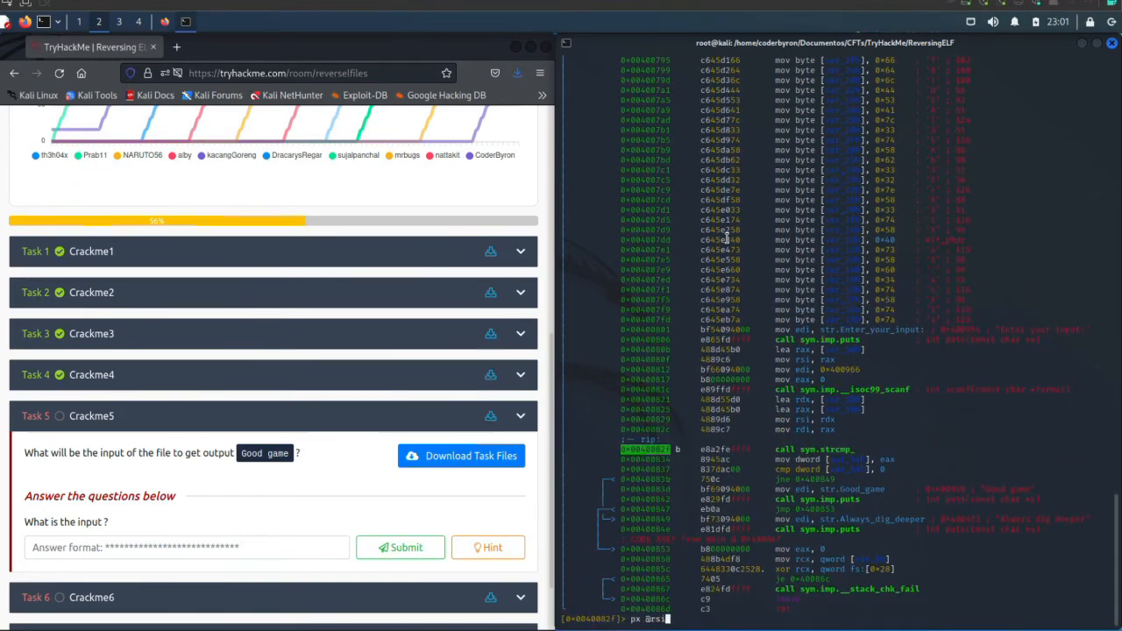
{"action": "key", "text": "Return"}
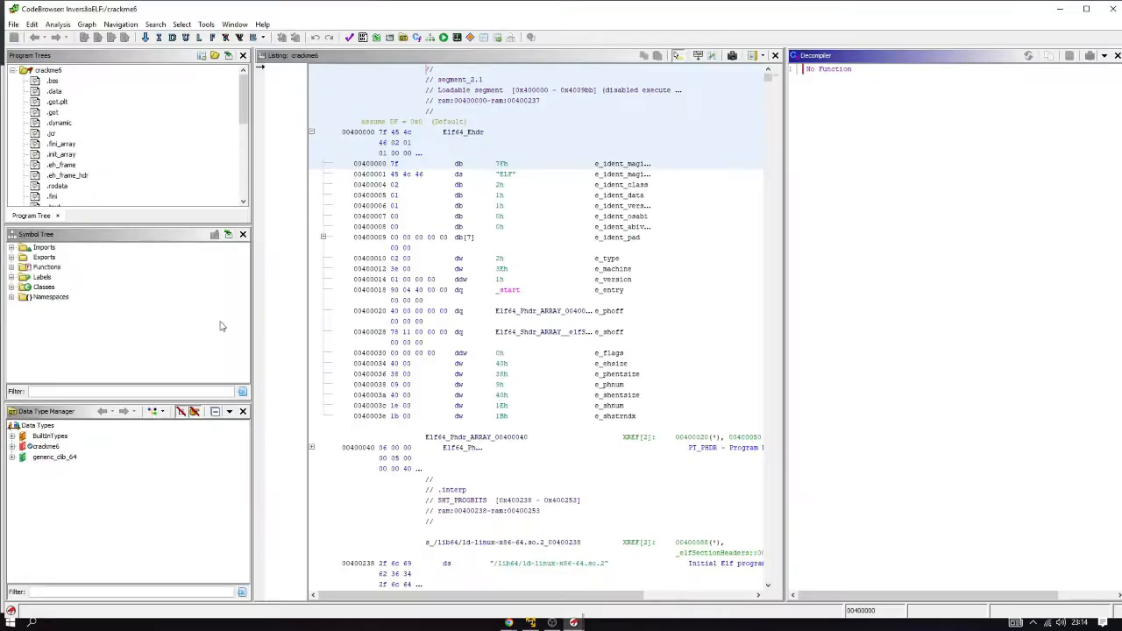
- View crackme6's main, compare_pwd and register_tm_clones functions in the Decompiler
{"action": "double_click", "coordinate": [49, 379]}
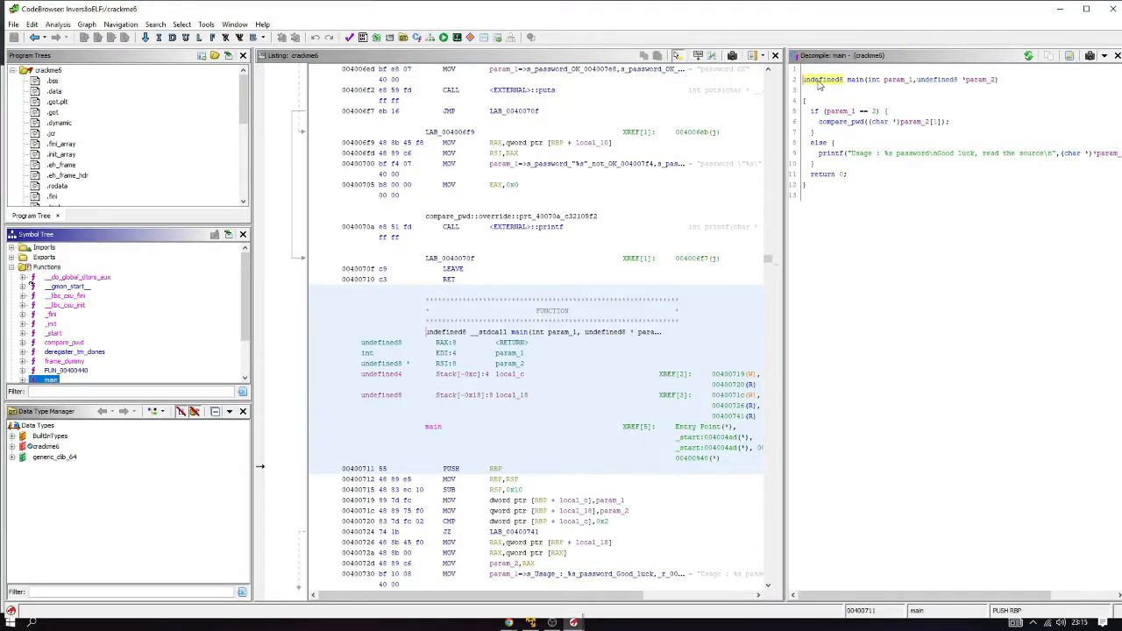
{"action": "left_click", "coordinate": [63, 342]}
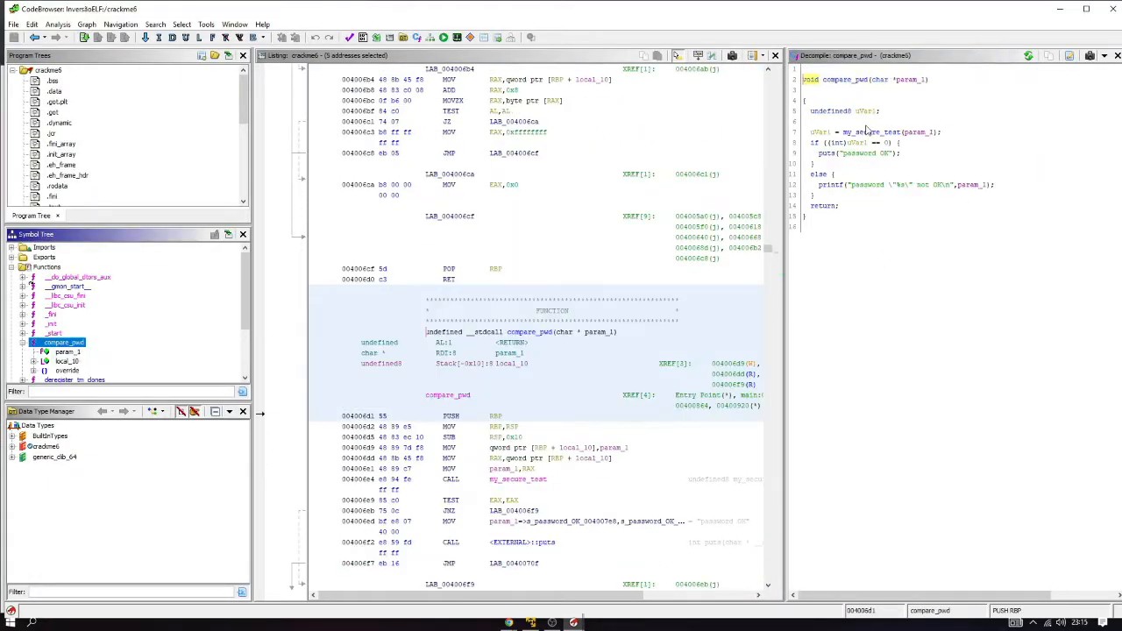
{"action": "left_click", "coordinate": [70, 368]}
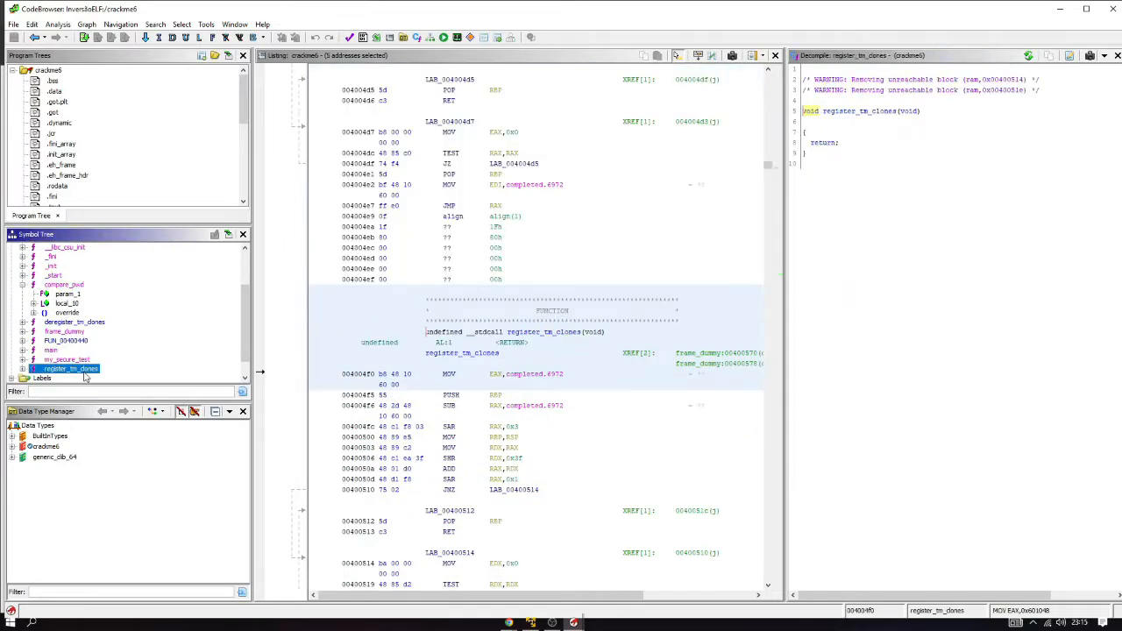
{"action": "left_click", "coordinate": [67, 360]}
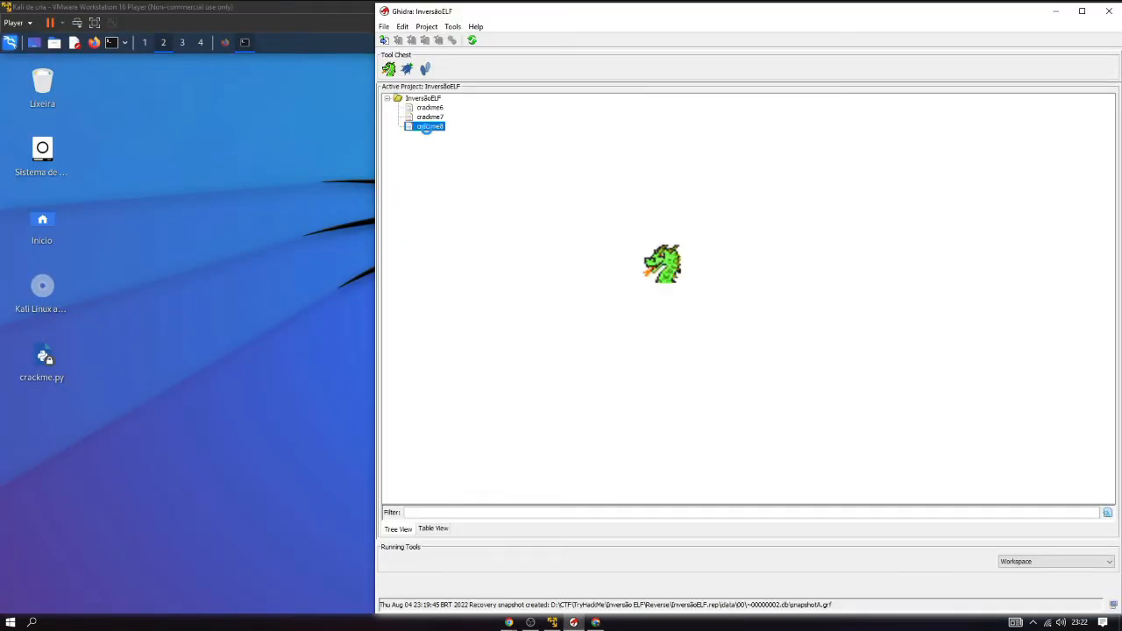
- Analyse crackme7's main and run ./crackme7 with the numeric password to print the flag
{"action": "double_click", "coordinate": [429, 126]}
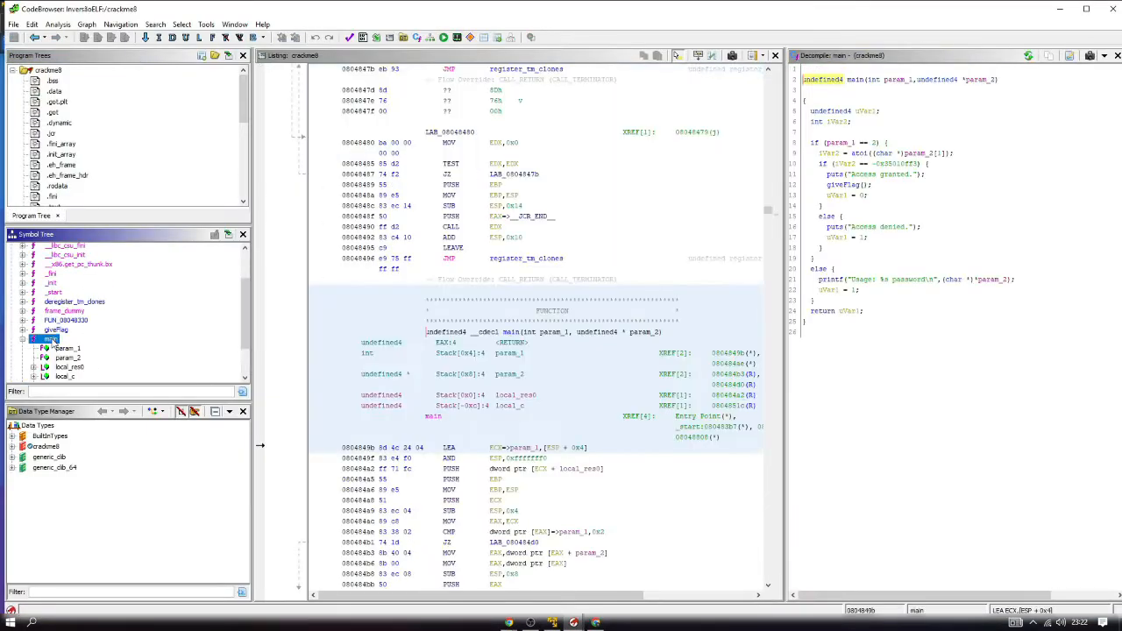
{"action": "right_click", "coordinate": [887, 164]}
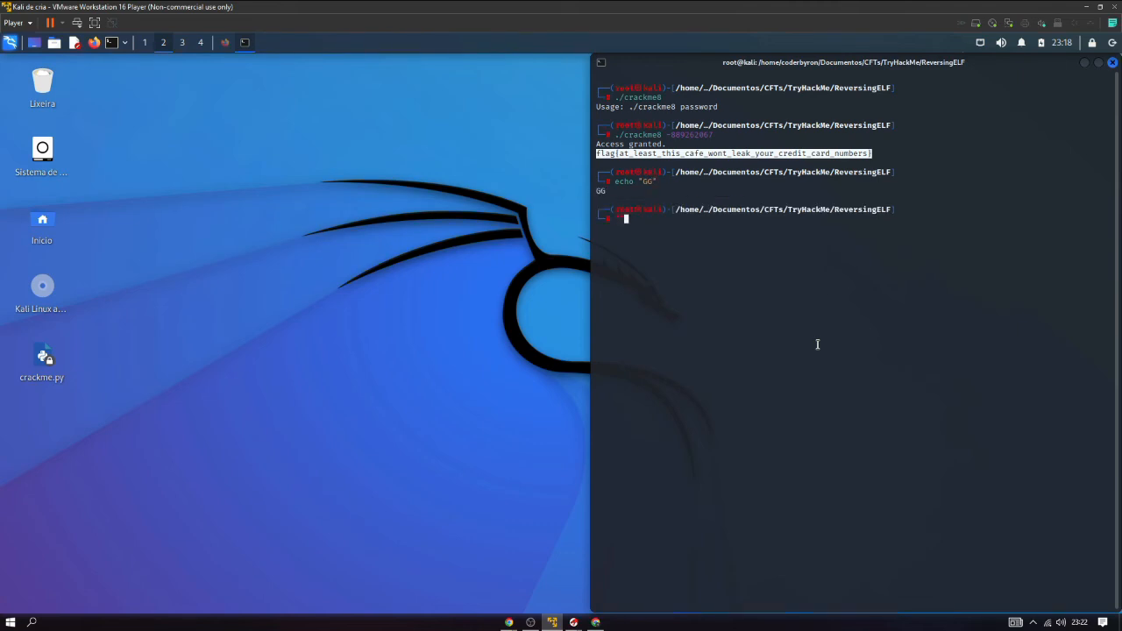
{"action": "key", "text": "Return"}
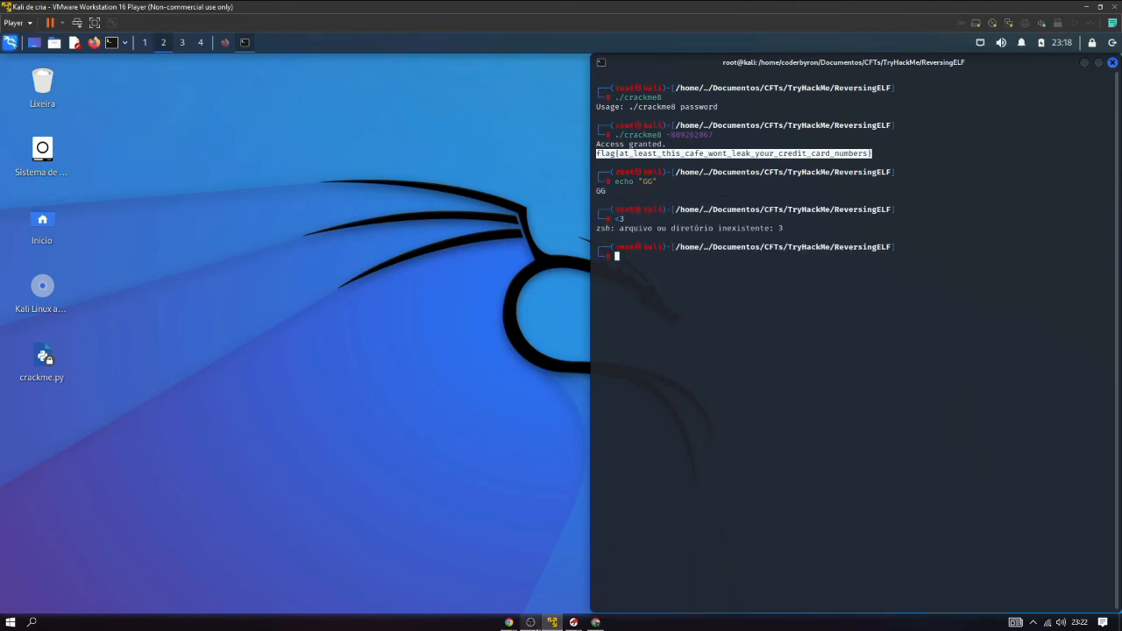